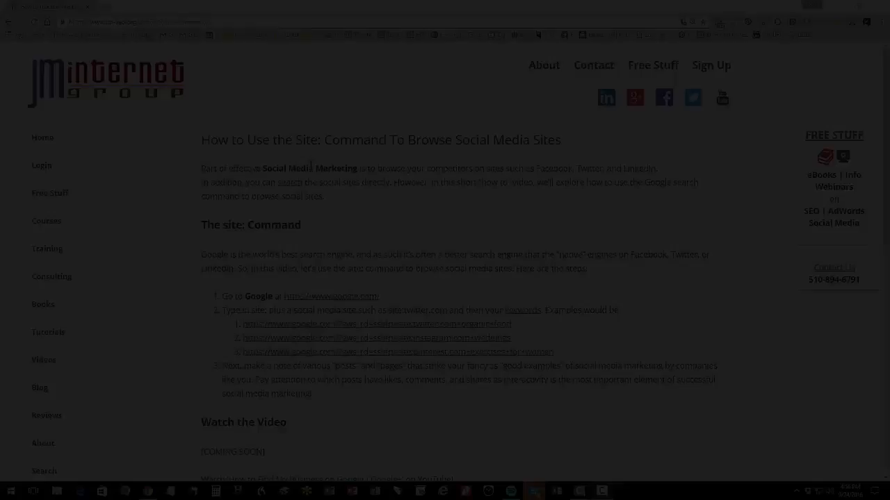
Step: Select 'Site:' in the tutorial heading and bring up the google.com link's context menu
double_click(307, 140)
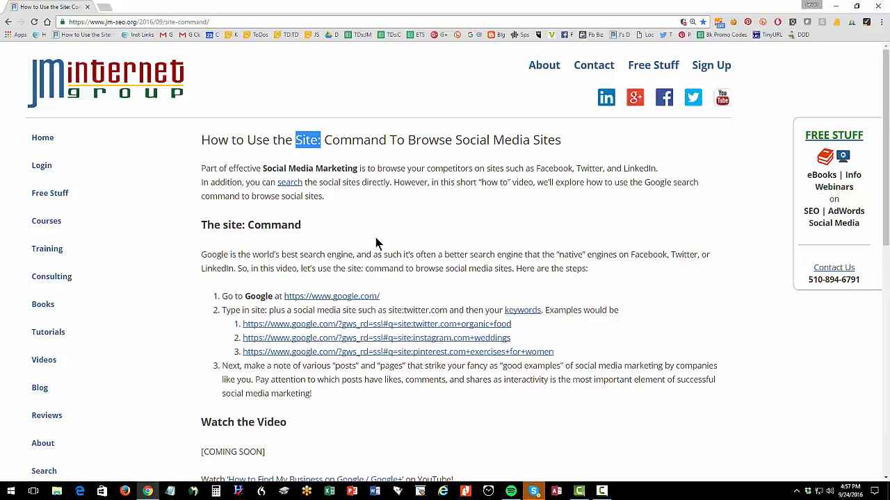
mouse_move(337, 296)
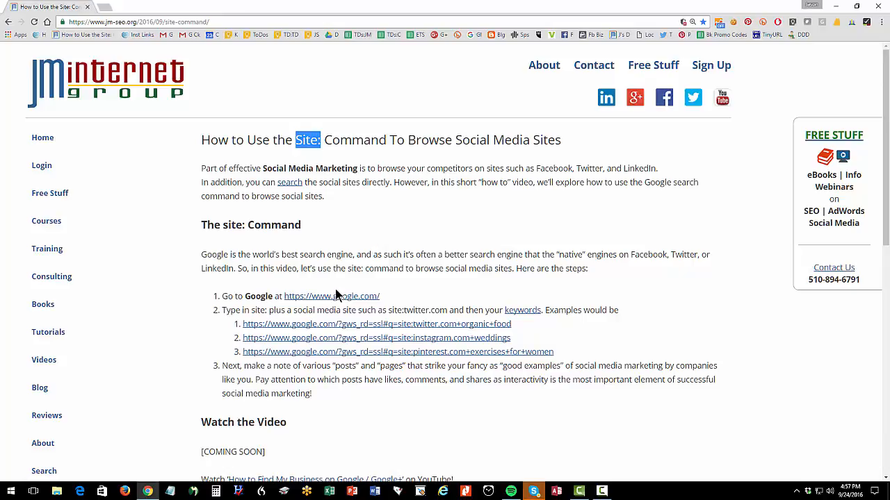
right_click(331, 297)
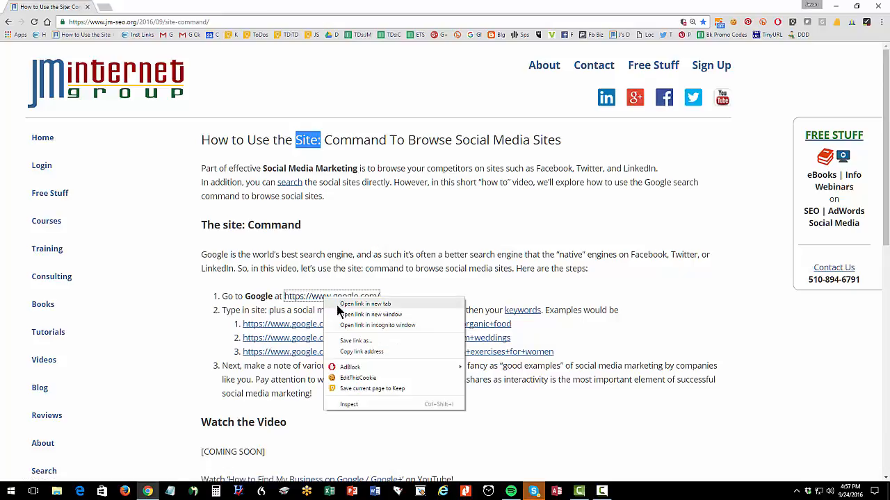
Step: Open Google in a new tab and enter the query site:facebook.com "organic food"
left_click(366, 304)
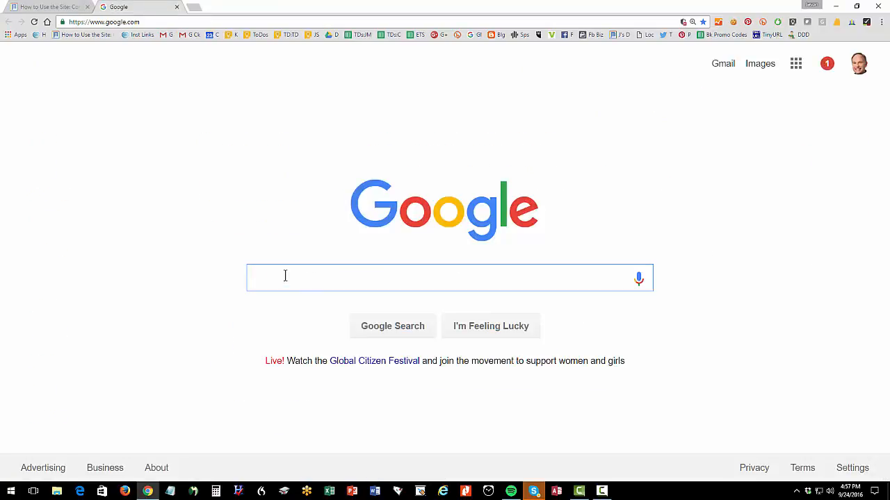
type("s")
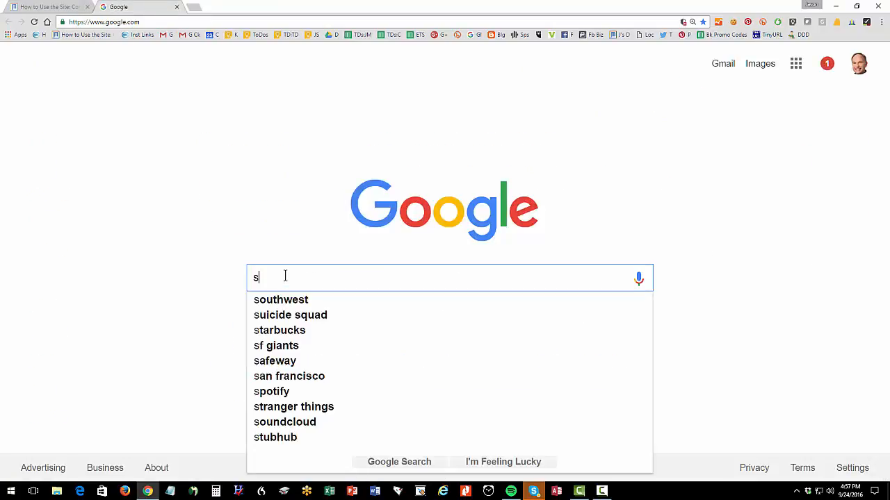
type("ite:facebook.com")
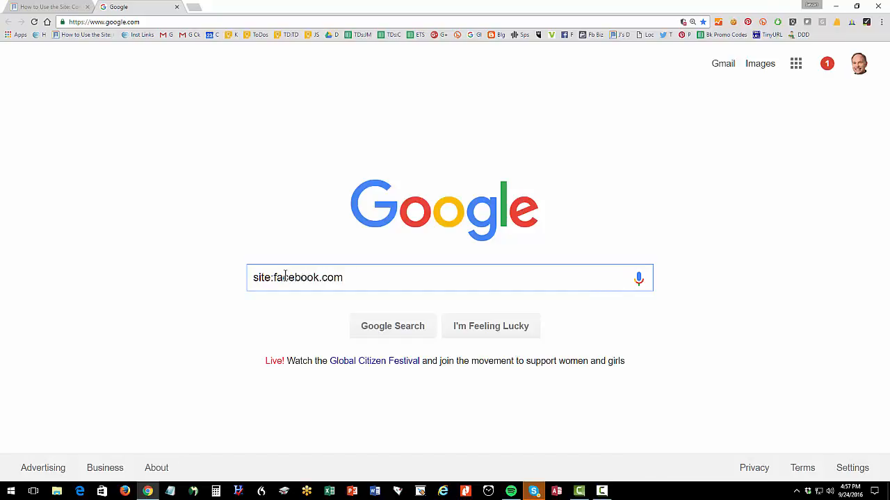
type("wed")
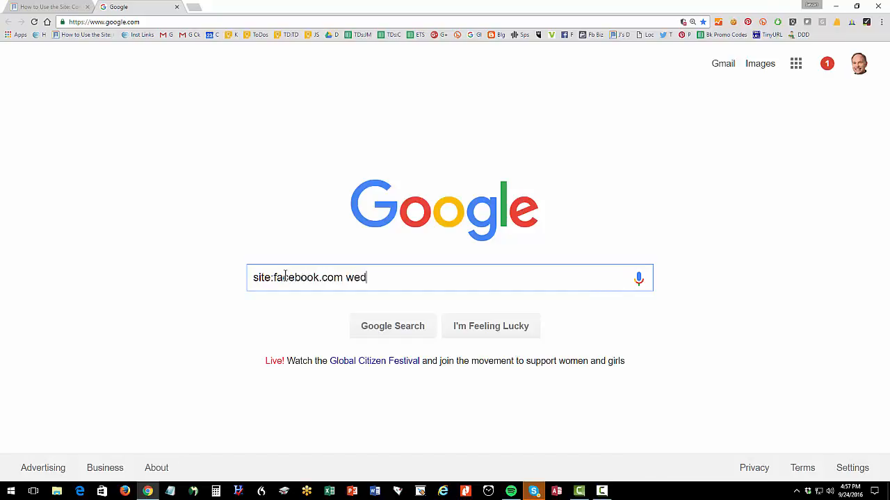
type("dings")
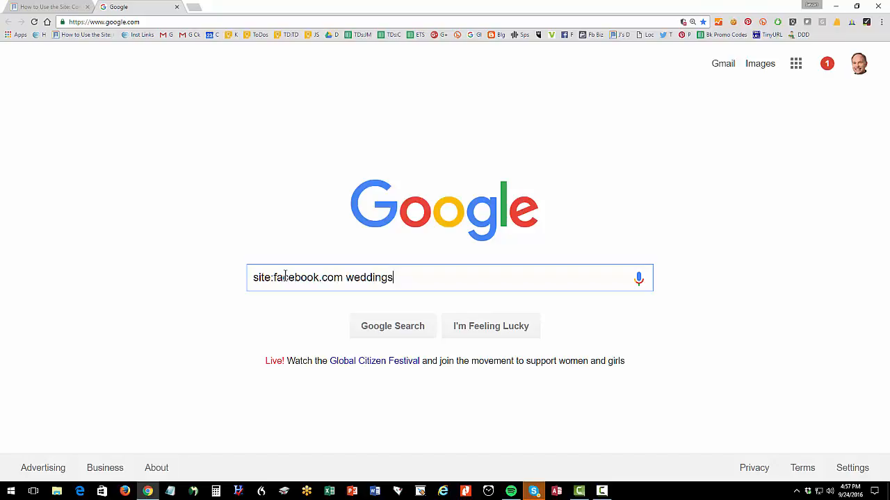
key("BackSpace")
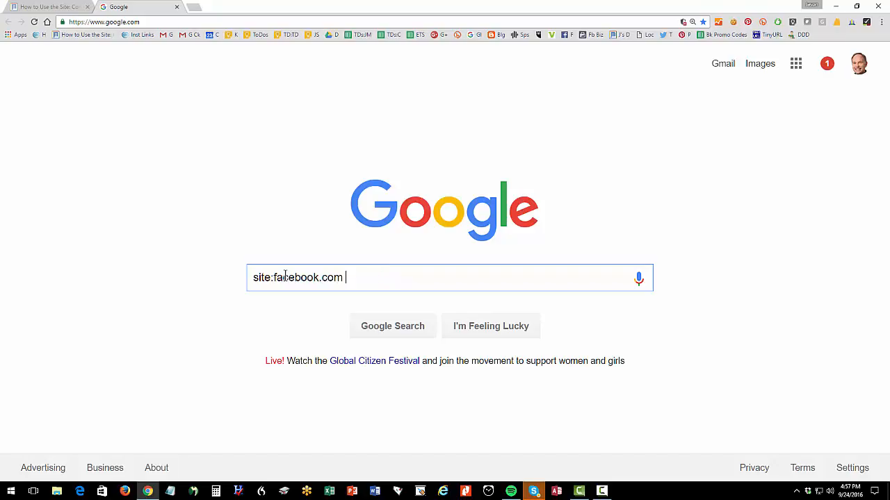
type("\"organic foods")
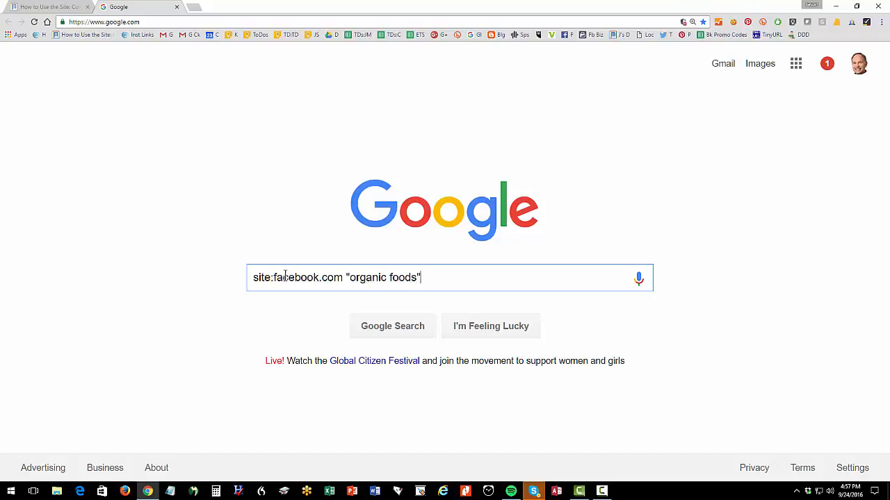
key("Backspace")
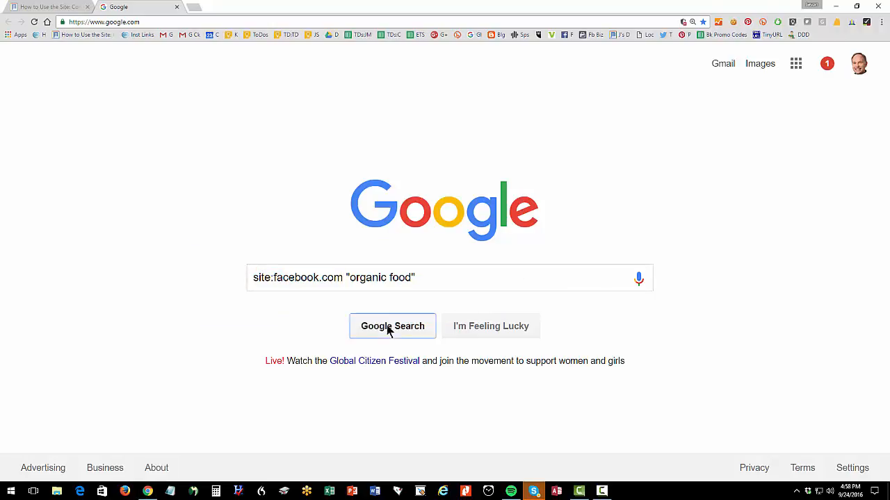
Step: Search site:facebook.com "organic food" and open The Organic Food House Facebook page
left_click(392, 326)
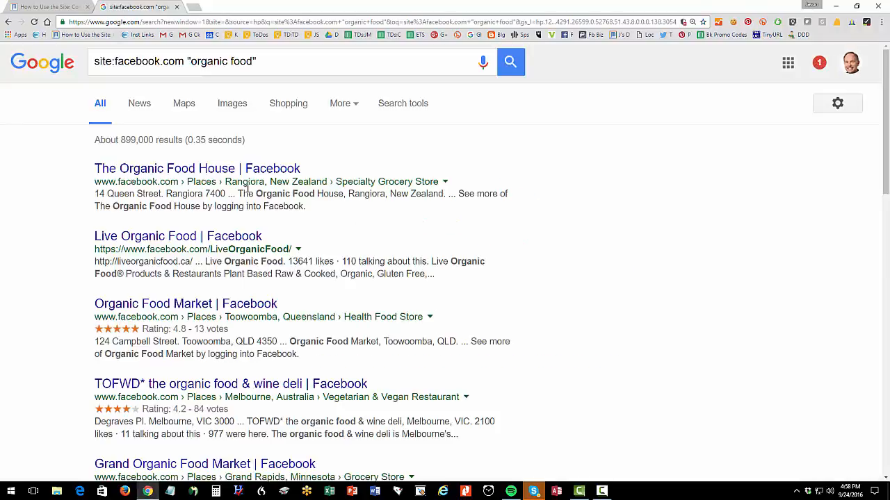
scroll("down", 3)
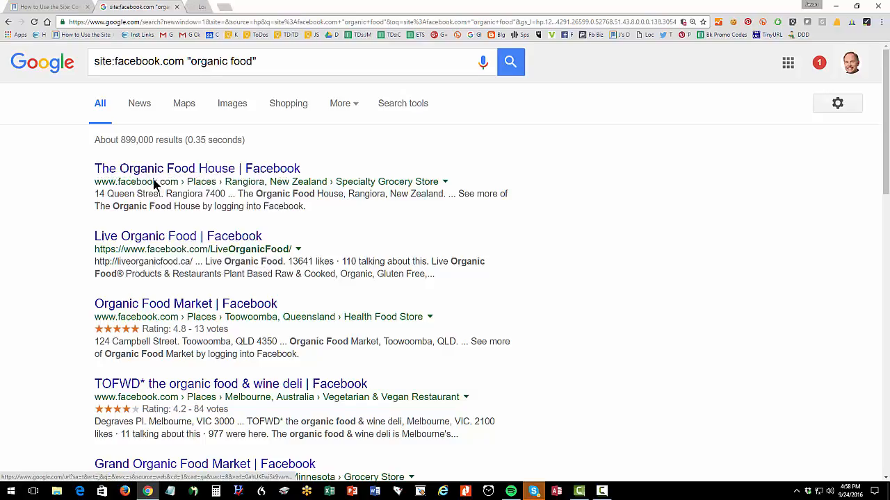
left_click(197, 168)
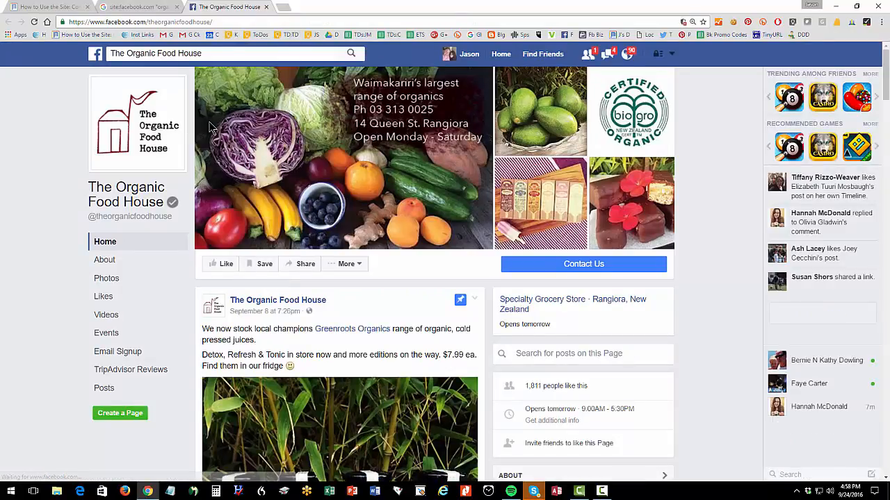
Step: Select The Organic Food House page address and scroll down its Facebook page
left_click(222, 53)
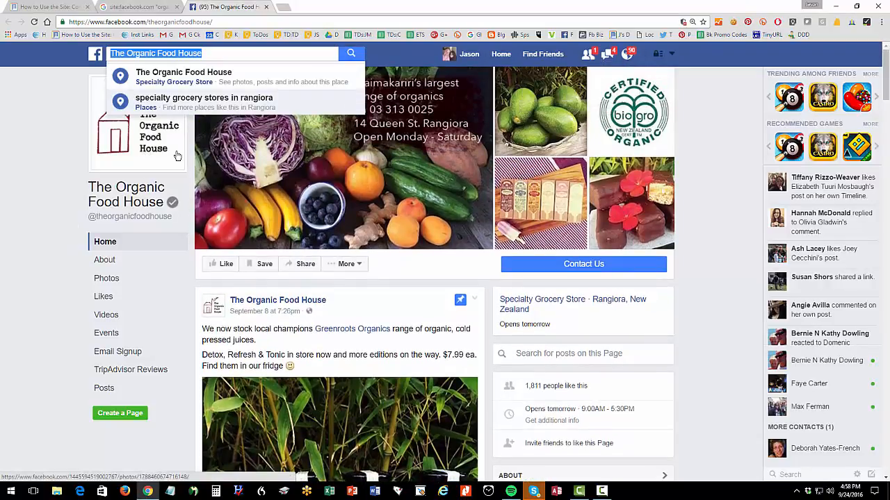
mouse_move(391, 151)
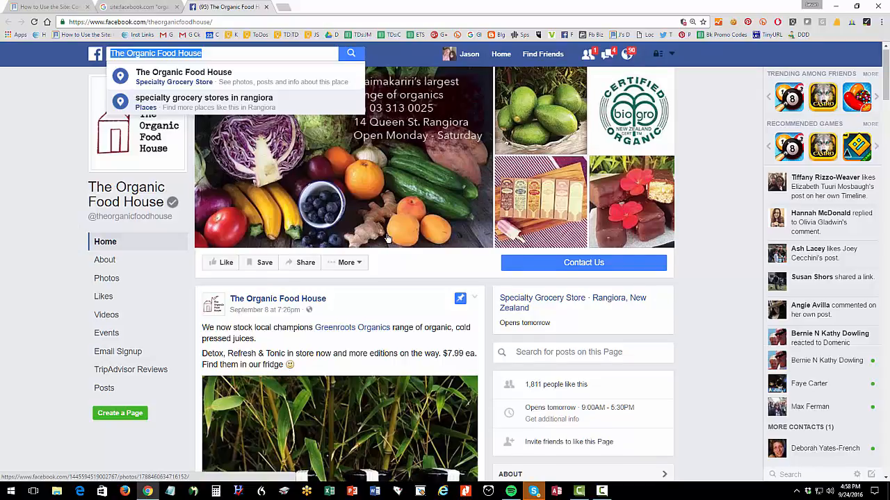
scroll("down", 3)
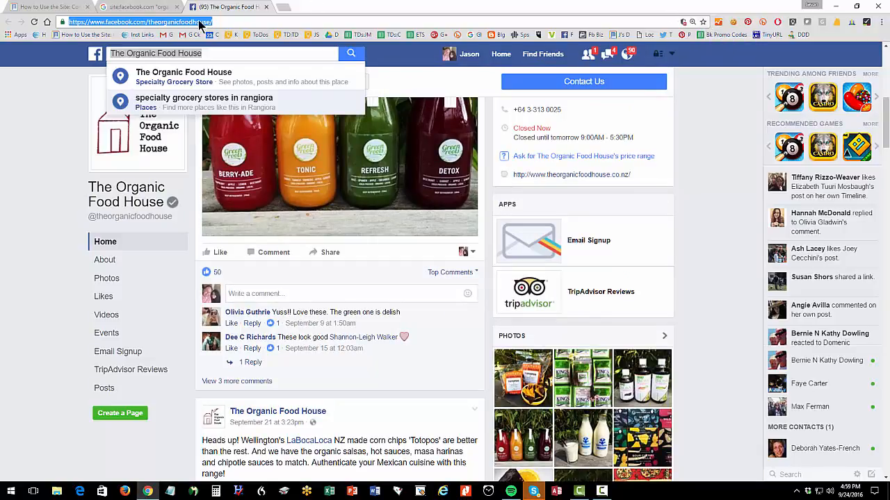
mouse_move(239, 207)
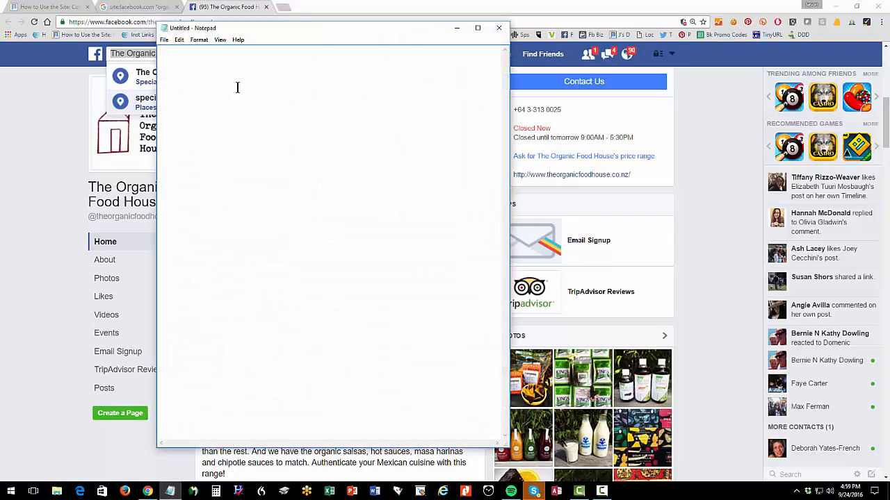
Step: Type 'Facebook Pages I Like' in Notepad, with the pasted URL and '- comments'
type("Facebook Pages I Like")
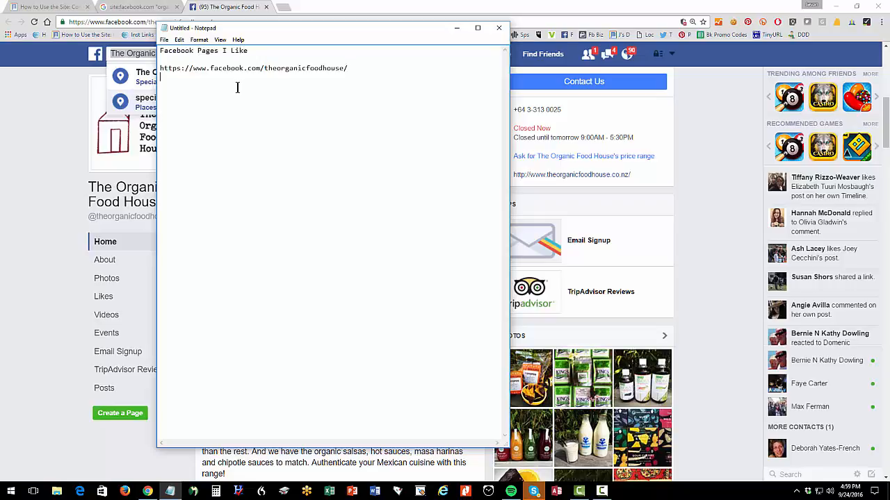
type("- comments")
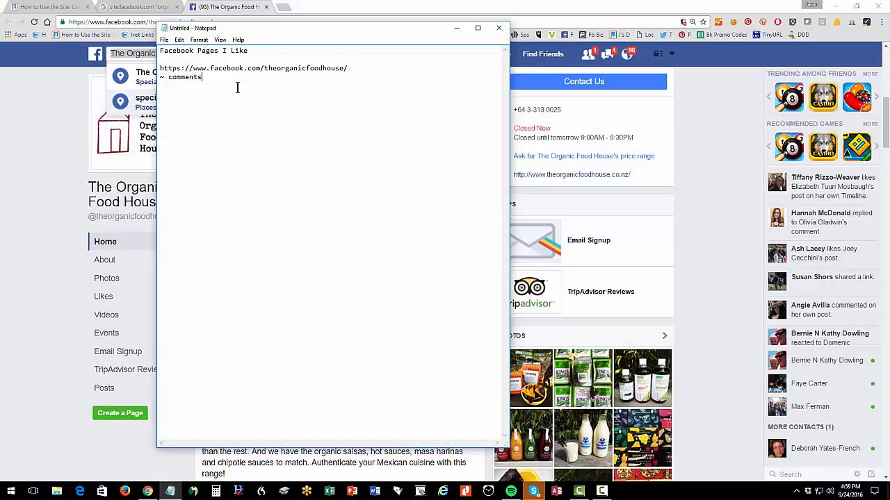
mouse_move(232, 90)
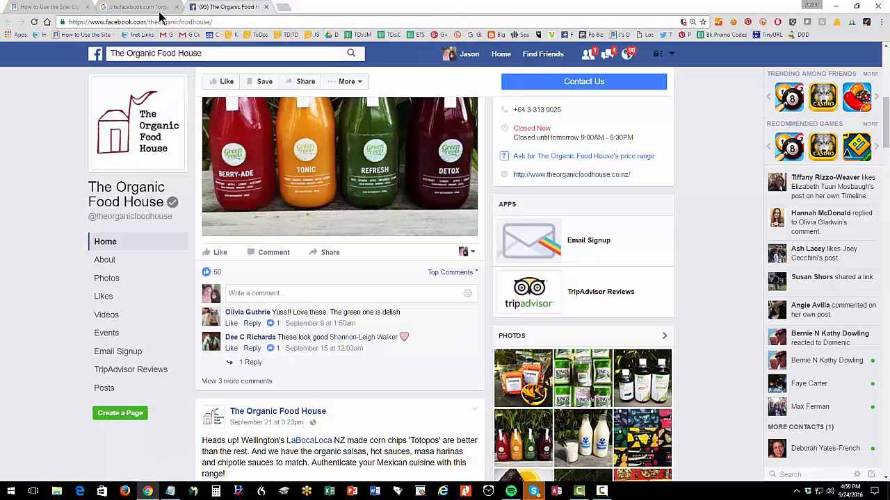
Step: Close the Thiiah's Juices Facebook tab and return to the "organic baby food" Google results
left_click(139, 7)
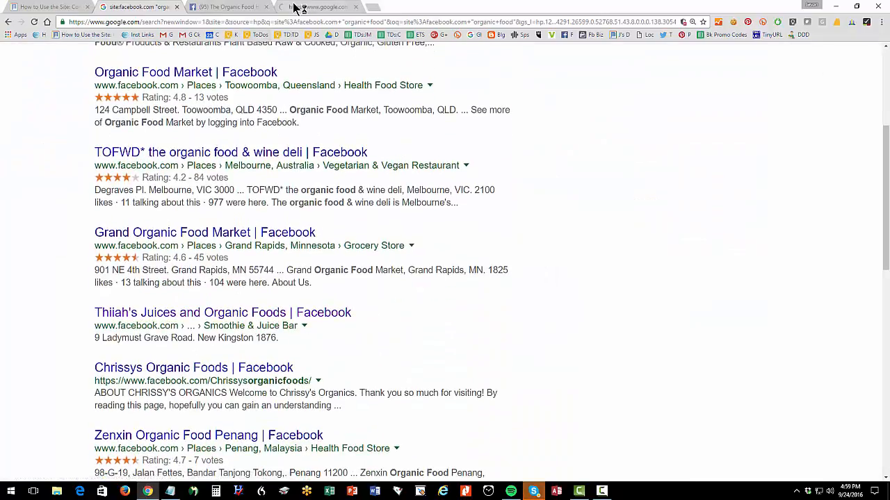
left_click(222, 312)
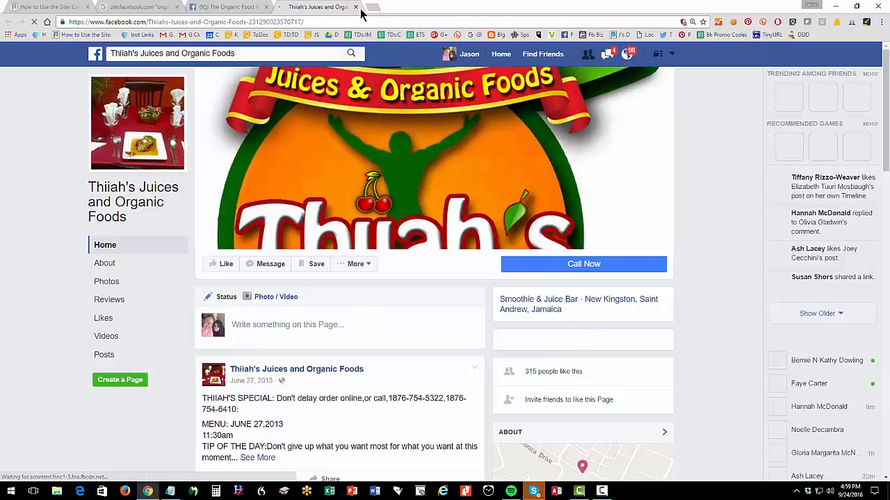
left_click(223, 7)
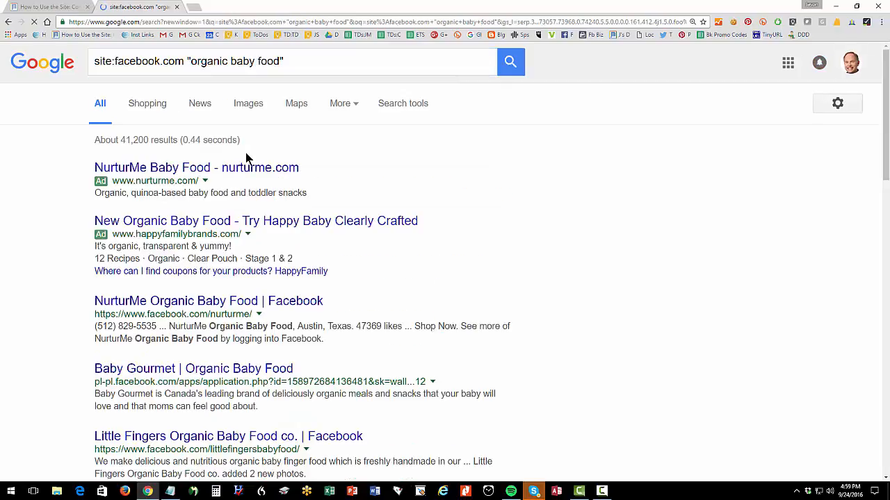
Step: Filter the "organic baby food" results to Past month, then return to Google's homepage
scroll("down", 3)
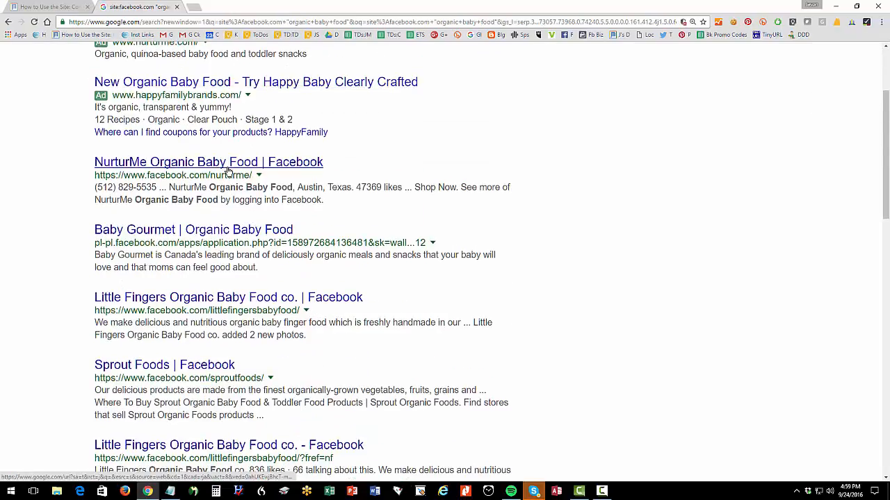
left_click(209, 162)
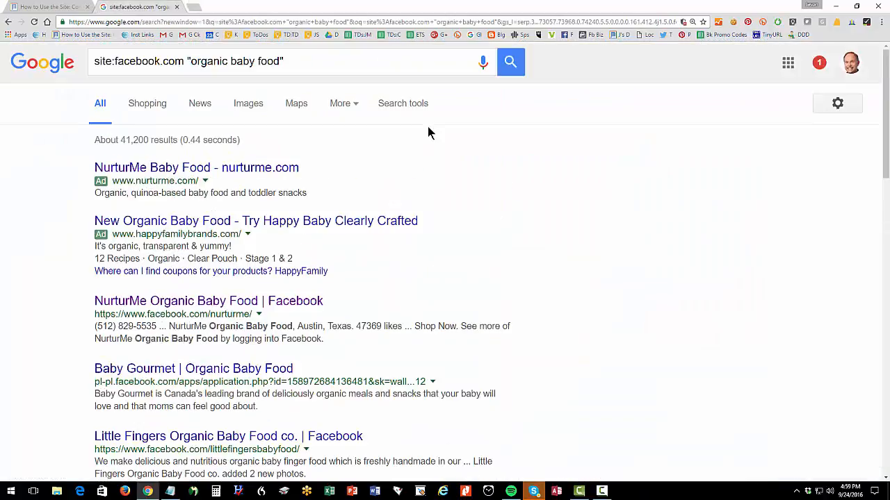
left_click(403, 102)
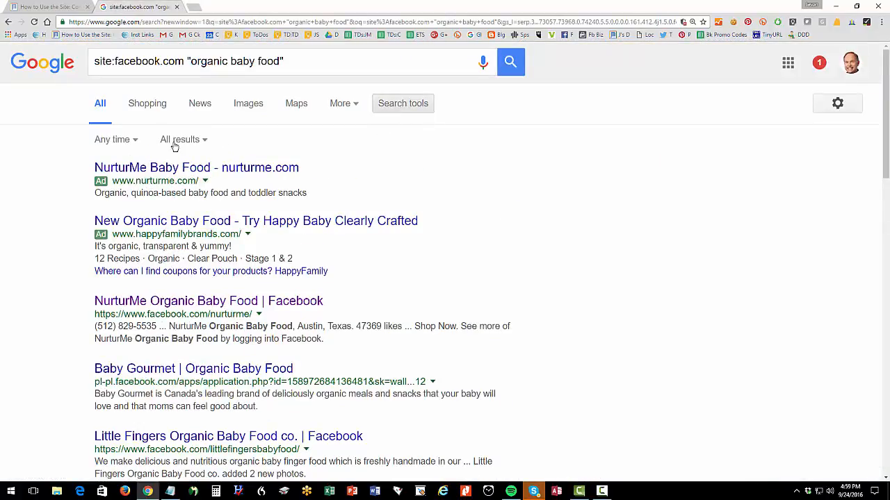
left_click(112, 139)
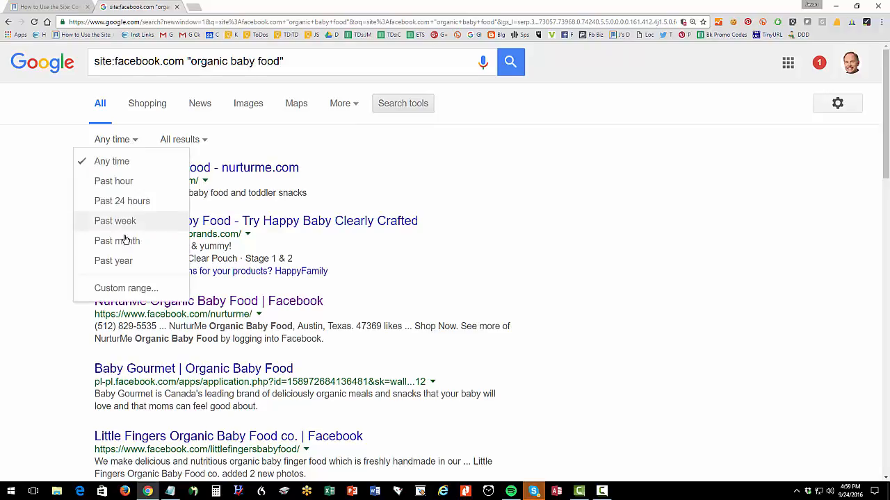
left_click(116, 240)
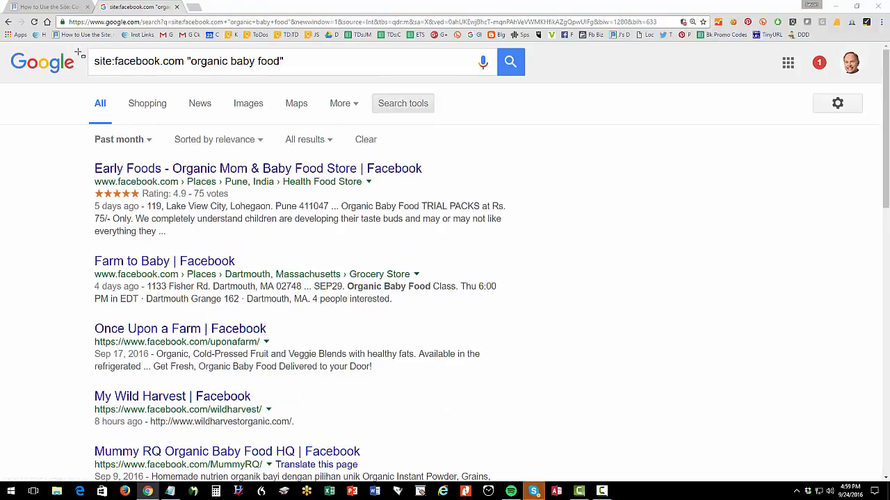
double_click(138, 61)
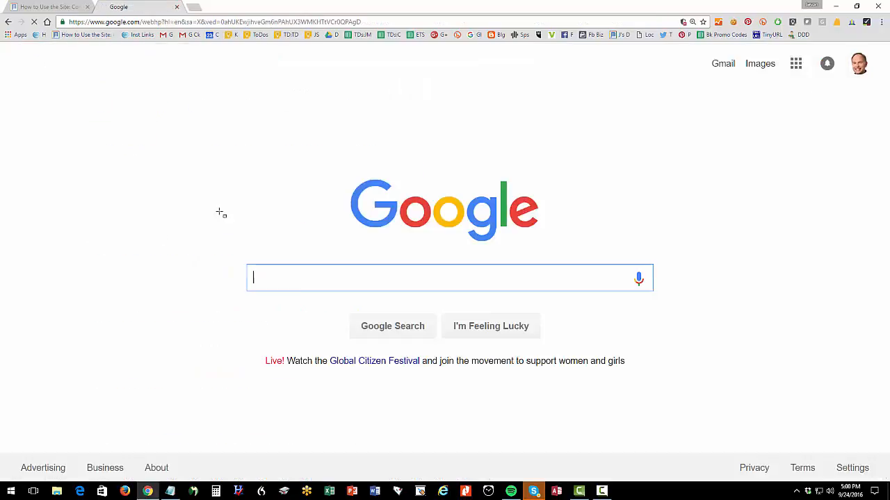
Step: Search site:twitter.com weddings and limit results to the past 24 hours
type("site:twitter.com")
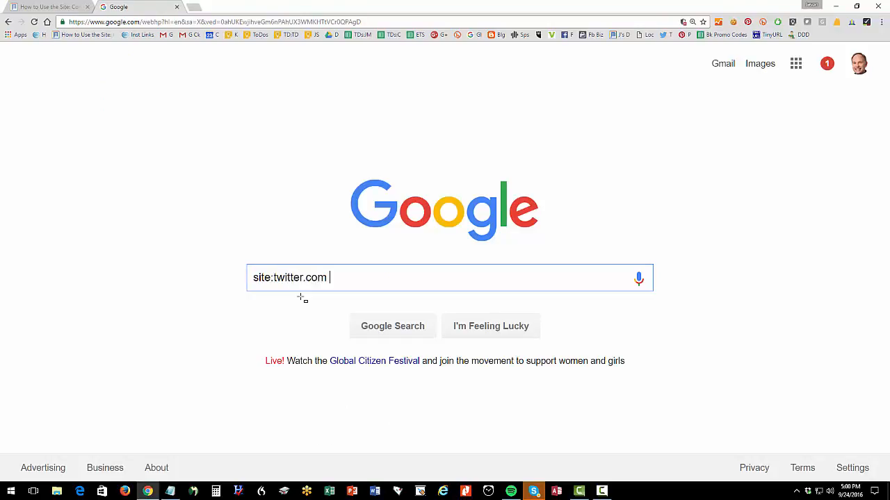
type("weddings")
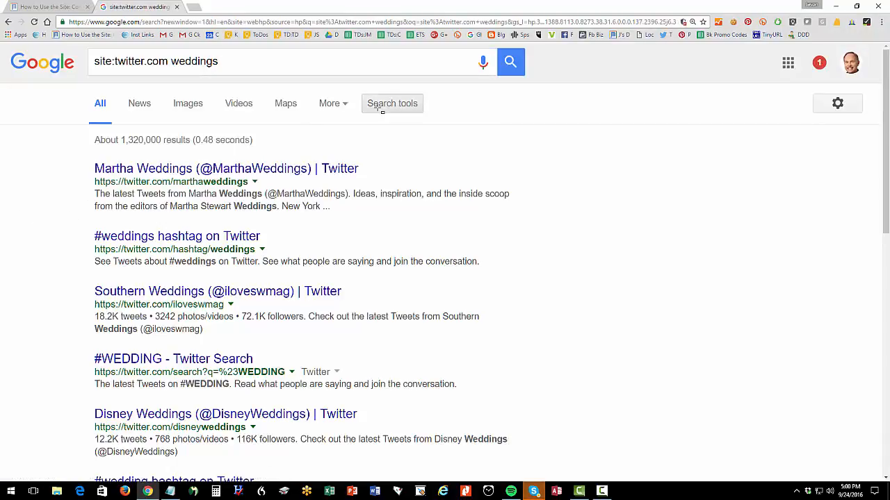
left_click(393, 103)
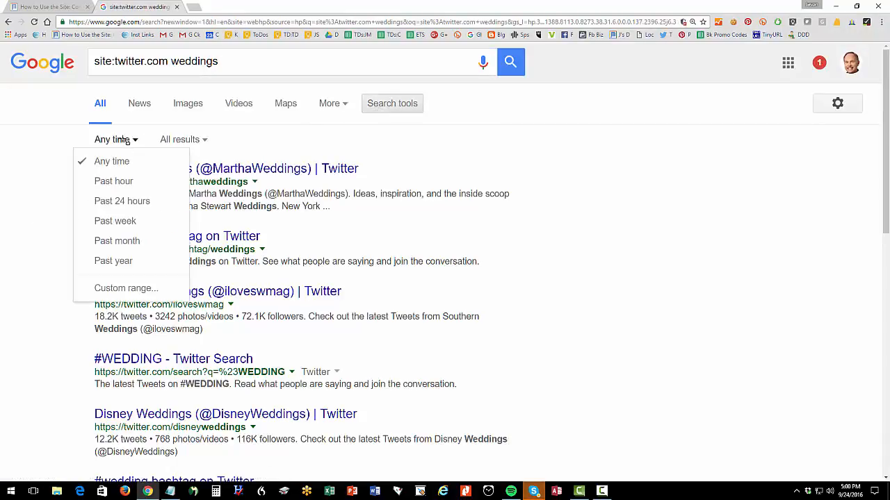
mouse_move(121, 201)
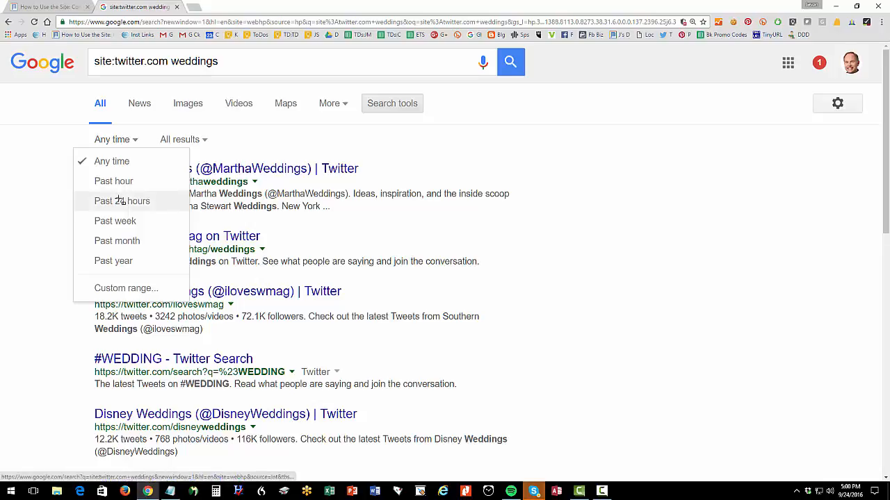
left_click(122, 200)
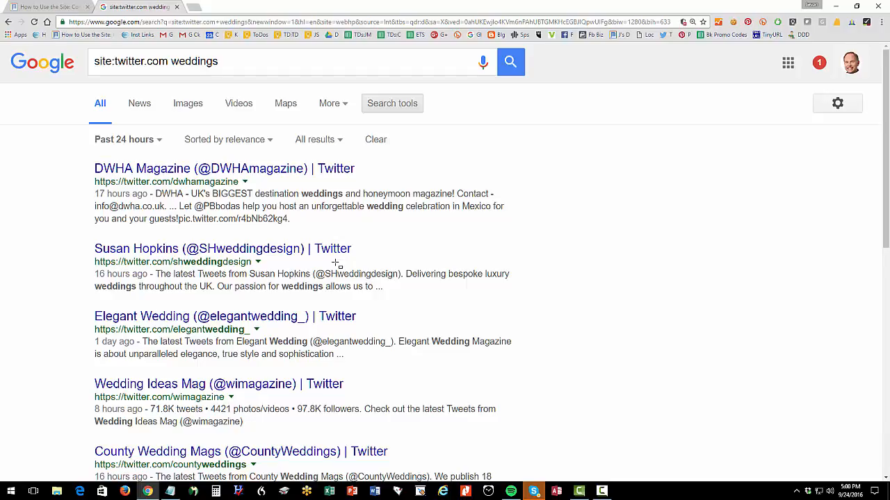
mouse_move(222, 248)
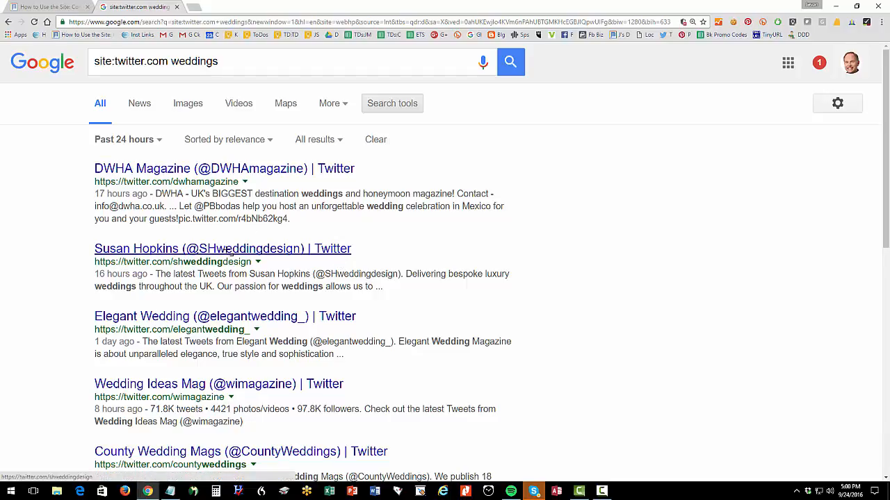
left_click(222, 248)
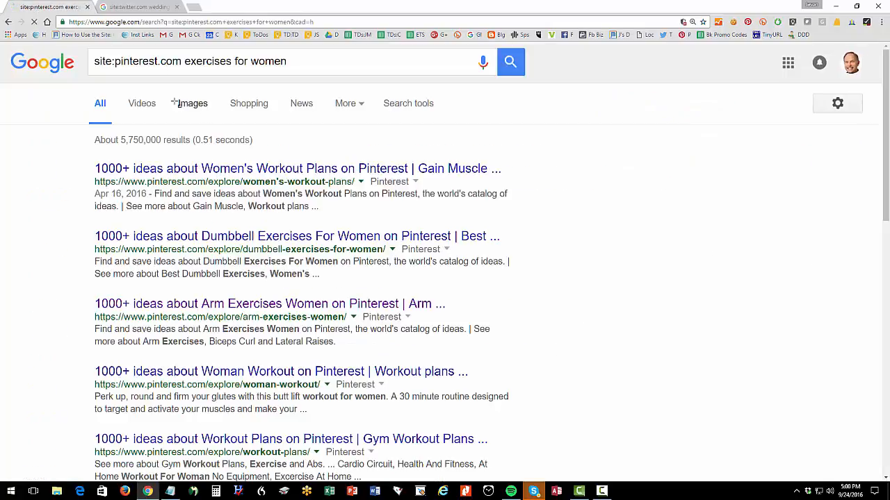
Step: Search Pinterest for "exercises for women" and limit results to the past month
double_click(235, 61)
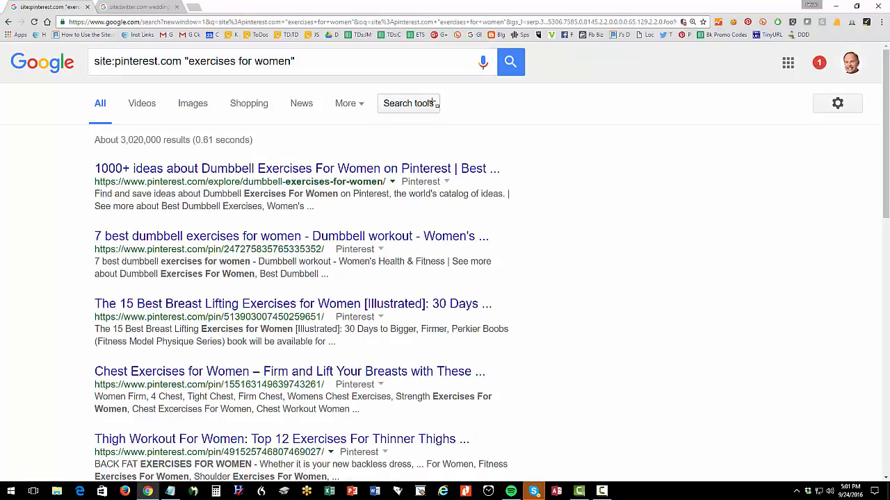
left_click(408, 103)
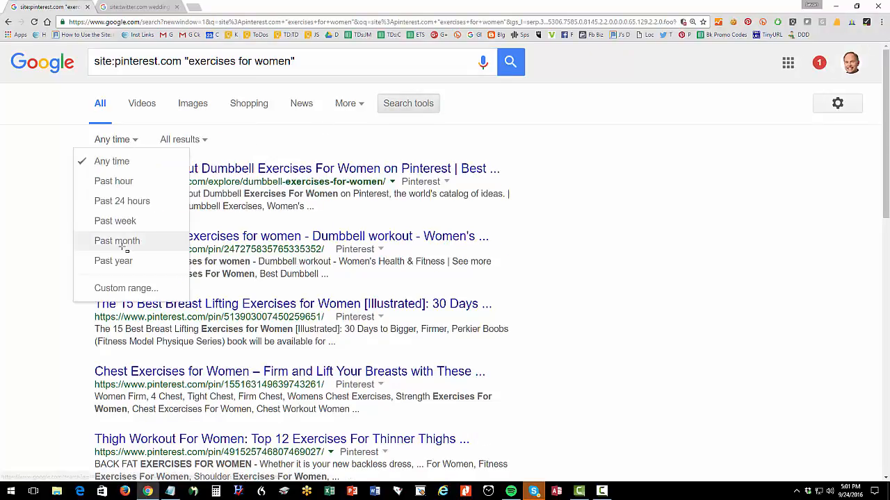
left_click(117, 241)
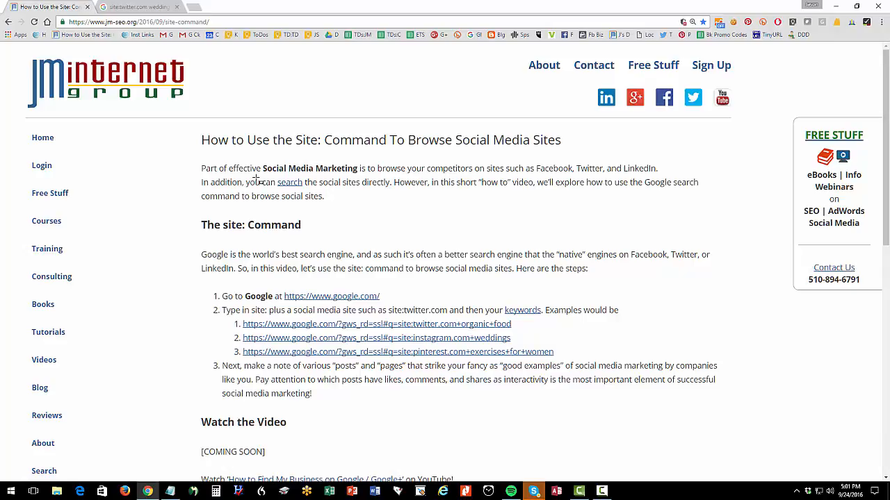
mouse_move(332, 295)
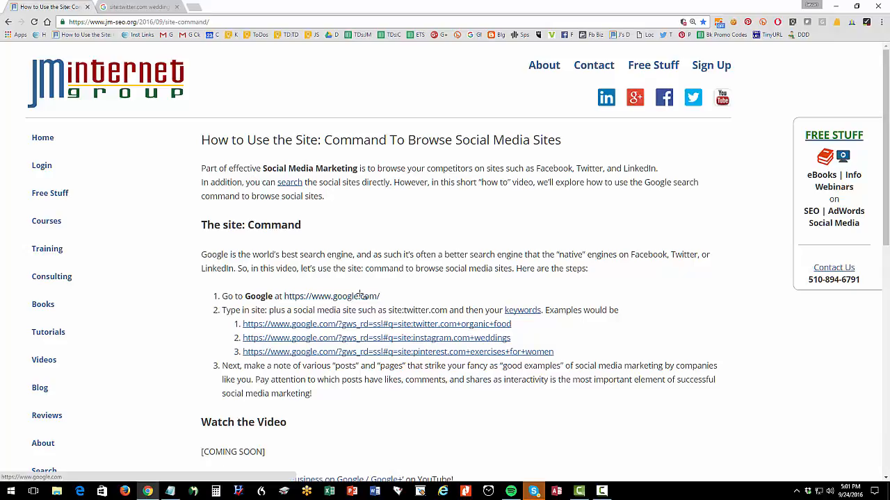
mouse_move(331, 295)
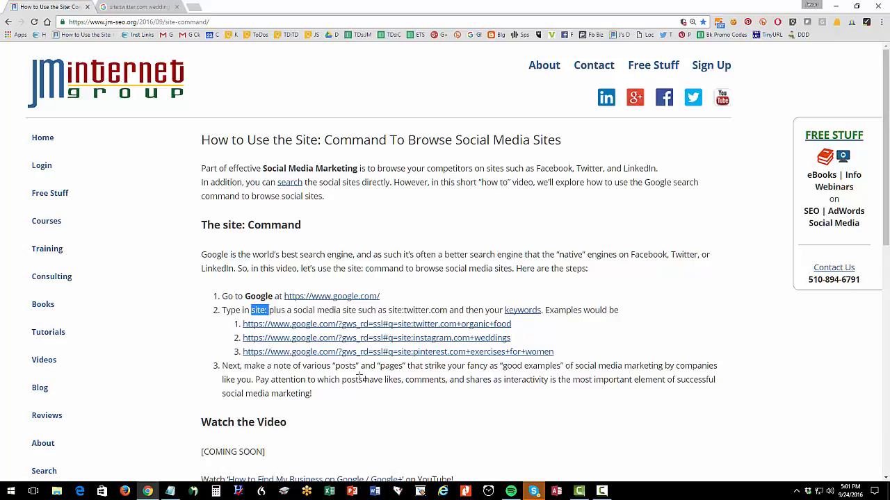
mouse_move(303, 401)
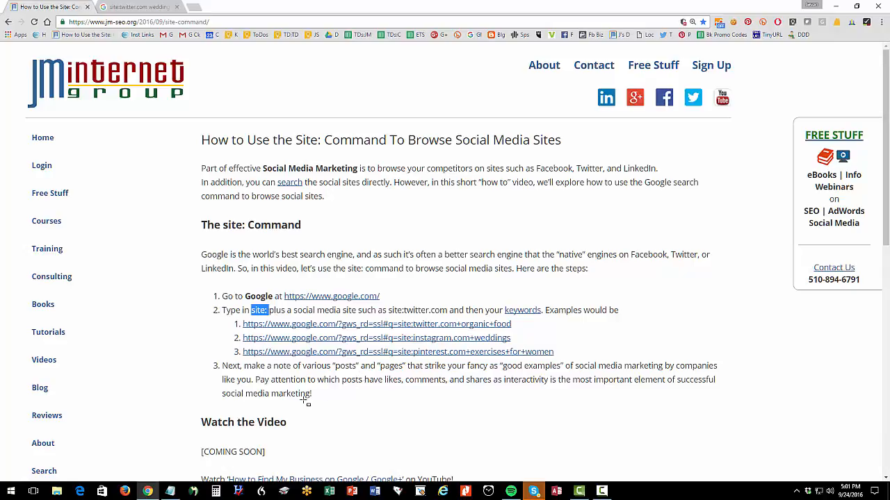
mouse_move(522, 310)
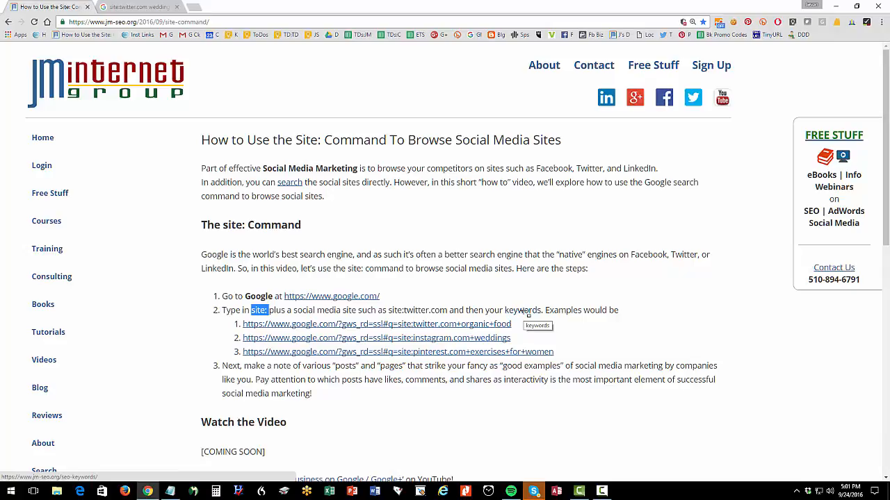
mouse_move(525, 315)
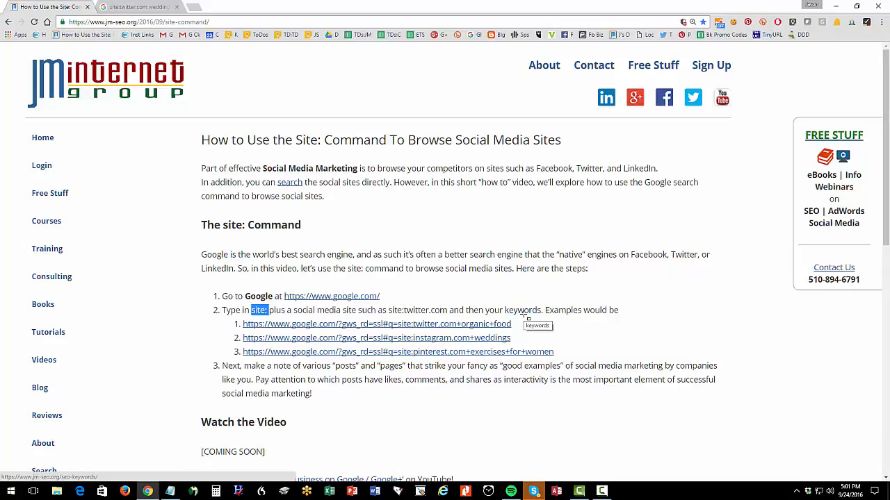